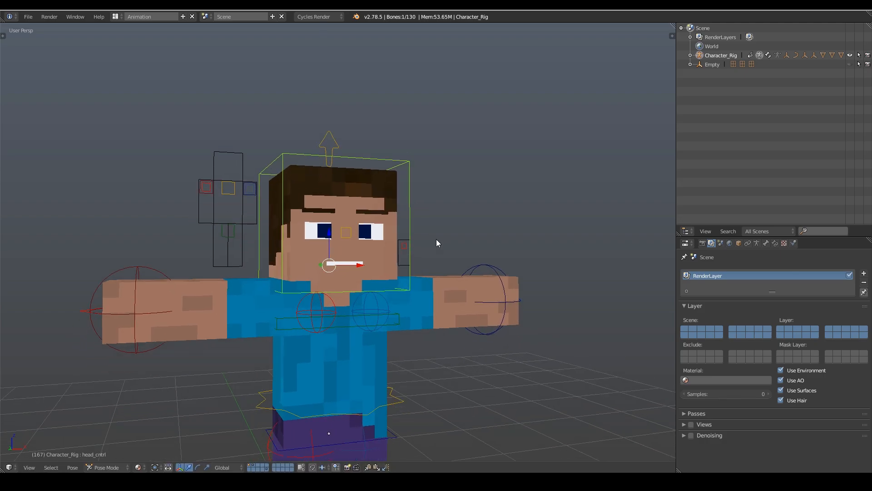
Tilt the character's head and twist its upper body while framing the face controls
{"action": "key", "text": "r"}
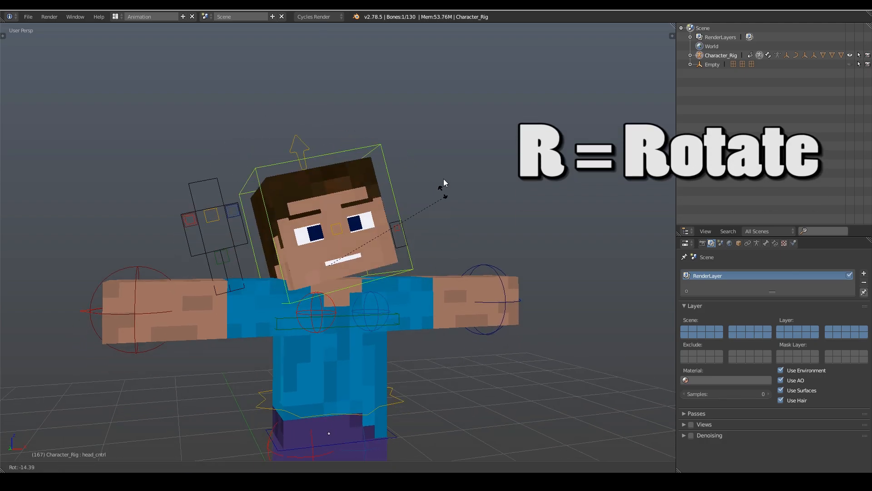
{"action": "key", "text": "g"}
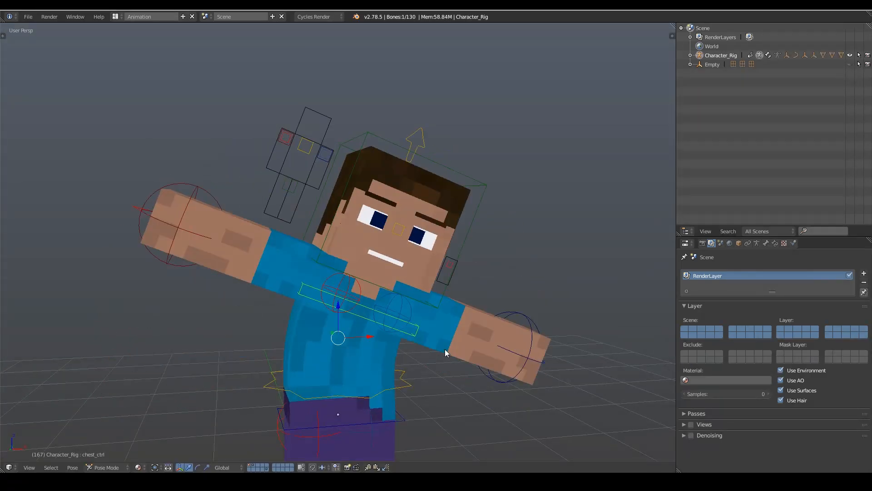
{"action": "key", "text": "g"}
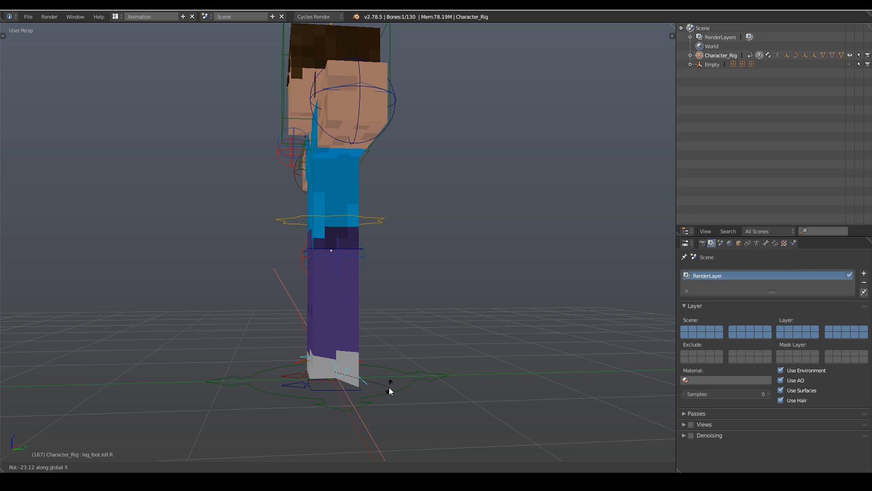
{"action": "mouse_move", "coordinate": [384, 401]}
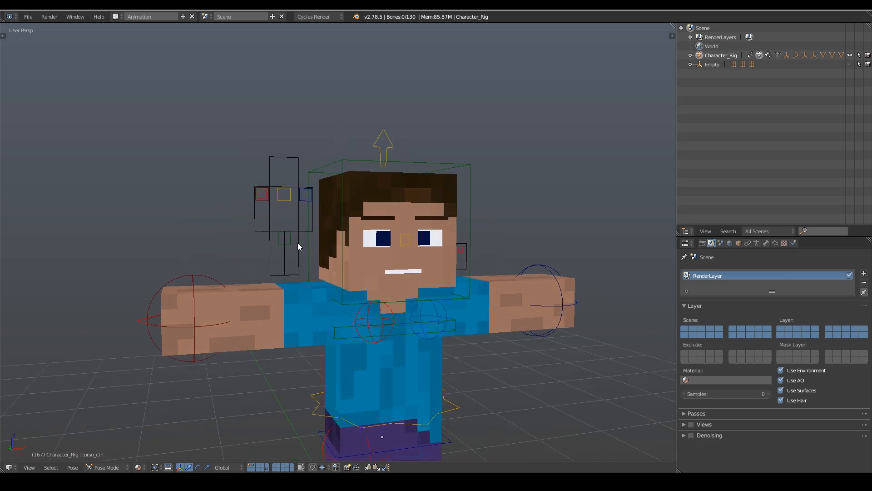
{"action": "mouse_move", "coordinate": [288, 225]}
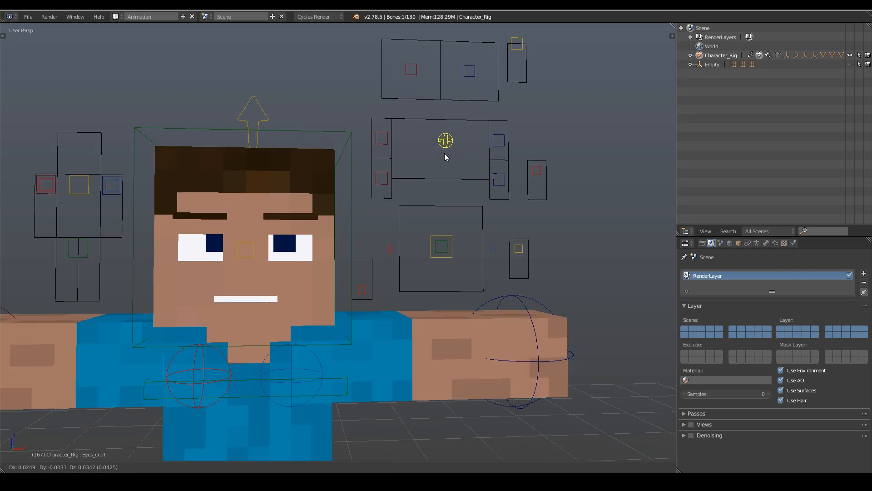
Shift the Eyes_cntrl gaze, tilt eyebrow_cntrl_R, and lower the eyelids with blink_cntrl
{"action": "key", "text": "s"}
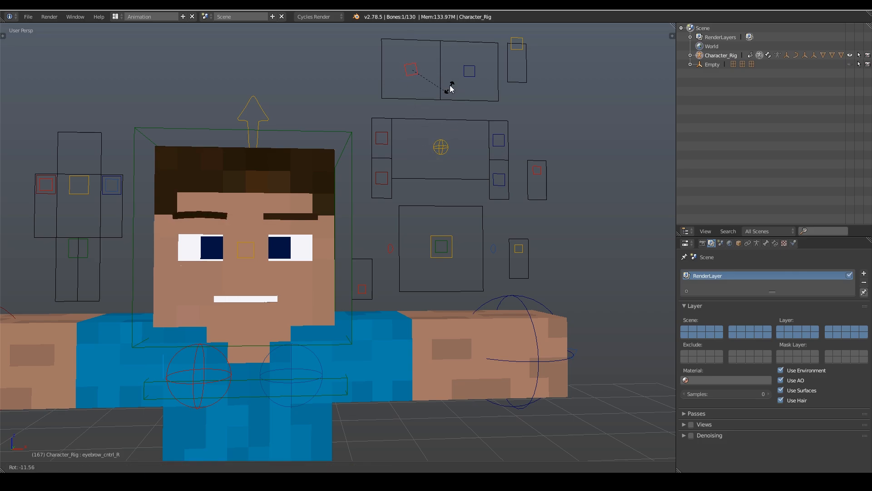
{"action": "left_click", "coordinate": [516, 44]}
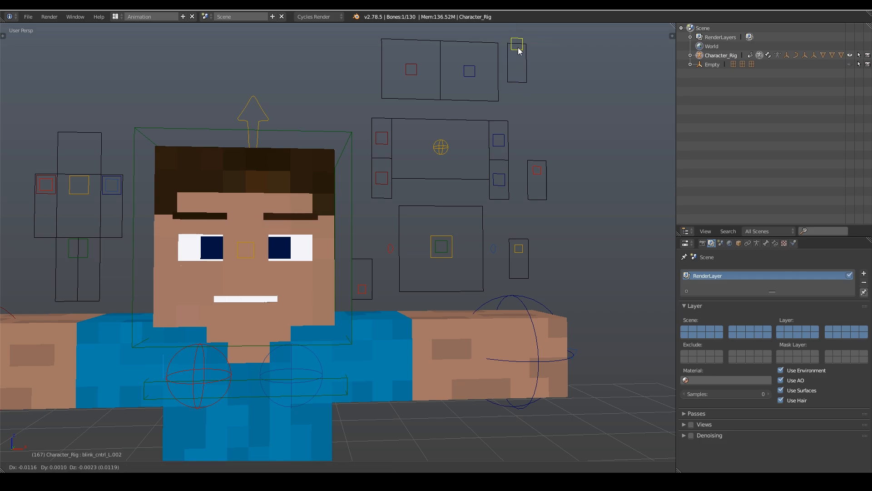
{"action": "left_click", "coordinate": [497, 139]}
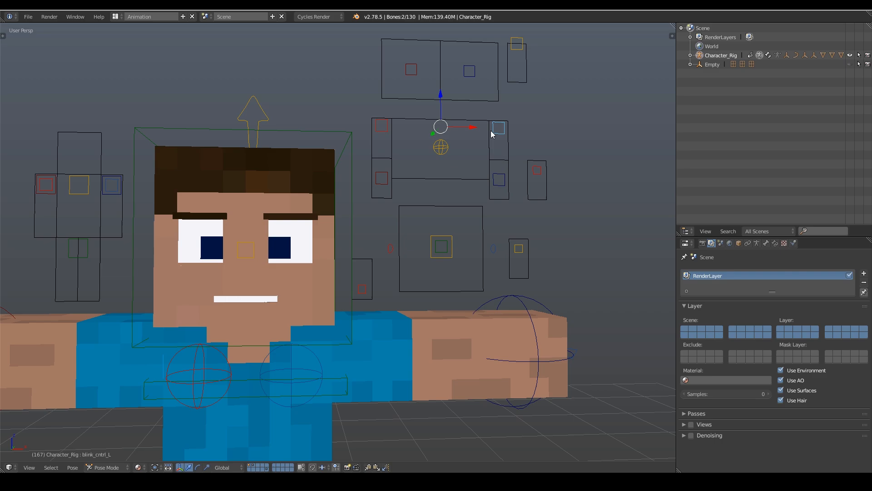
{"action": "mouse_move", "coordinate": [448, 155]}
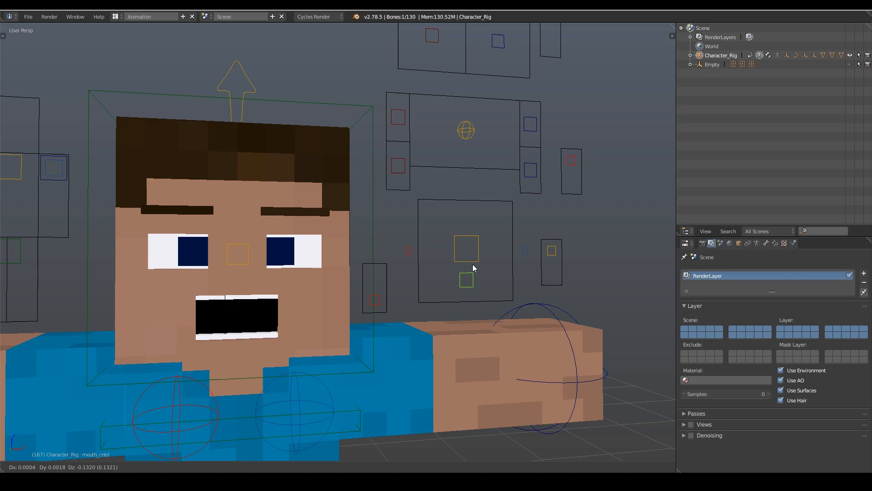
Open and shift the mouth with mouth_cntrl and Mouth_pos, then pick a corner control
{"action": "left_click", "coordinate": [466, 248]}
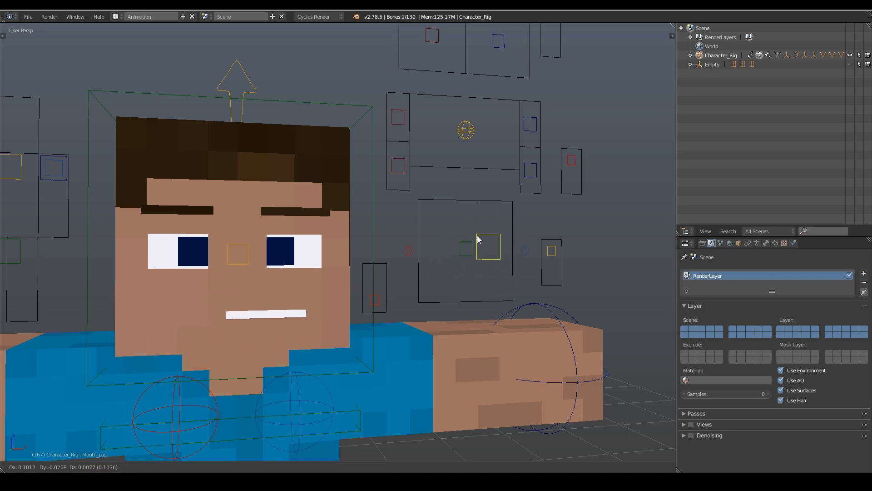
{"action": "left_click", "coordinate": [459, 253]}
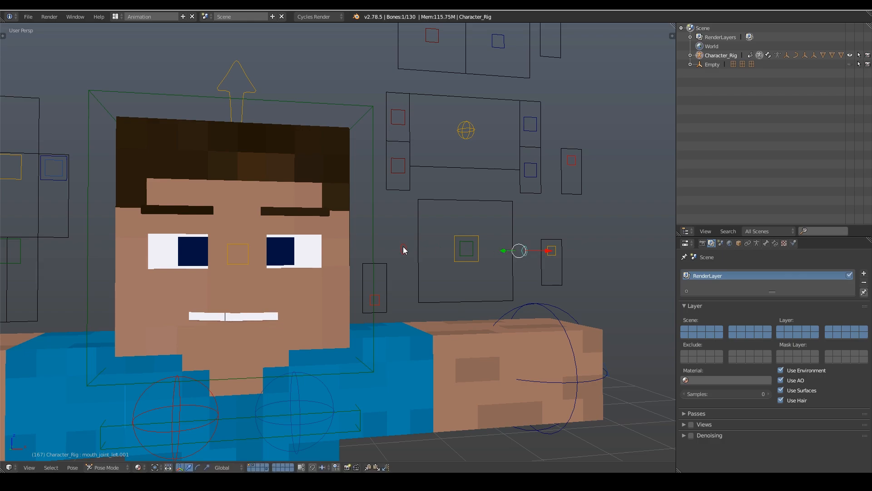
{"action": "left_click", "coordinate": [551, 265]}
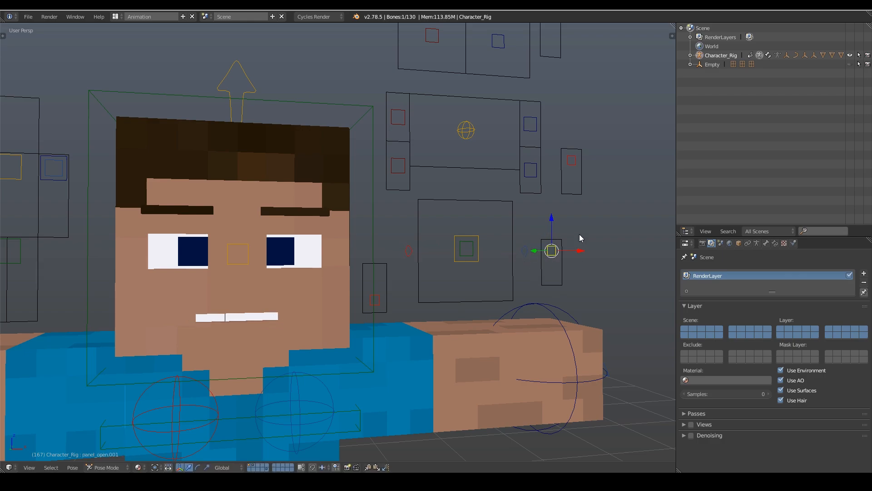
{"action": "mouse_move", "coordinate": [556, 228]}
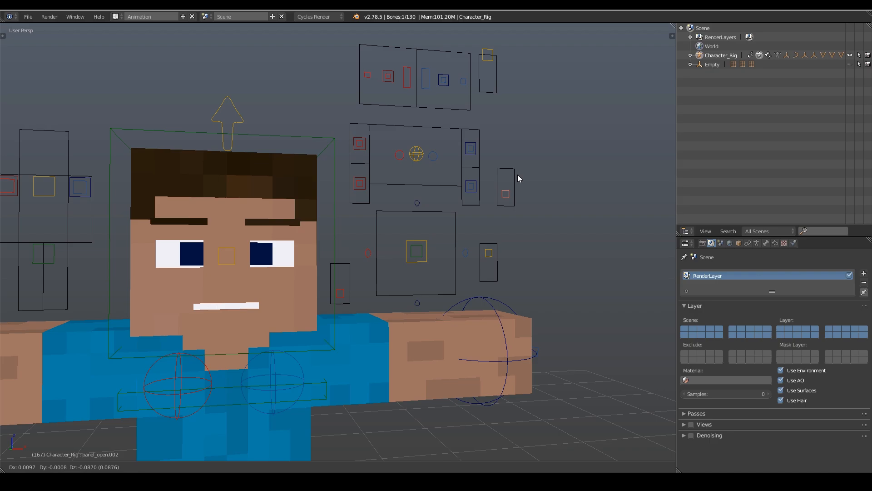
Reshape the mouth with panel_open.002, mouth_joint_top and Bend_bottom_L, and adjust eye_cntrl_R.004
{"action": "left_click", "coordinate": [505, 186]}
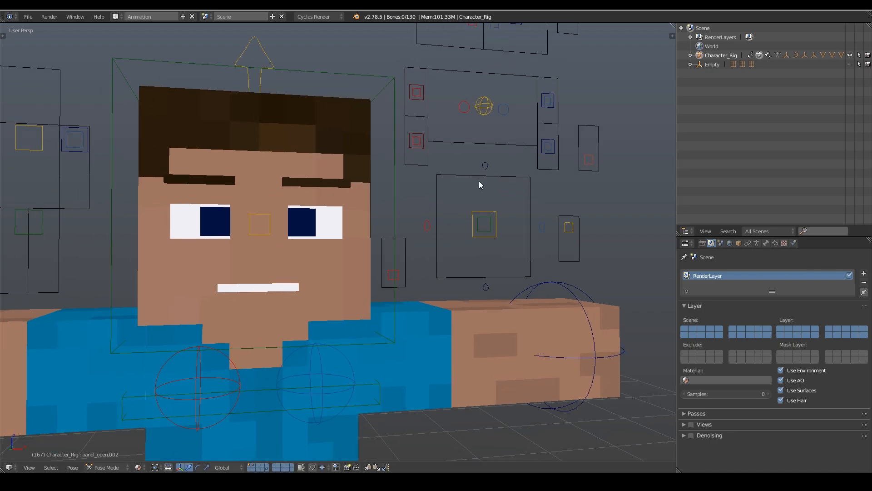
{"action": "left_click", "coordinate": [483, 170]}
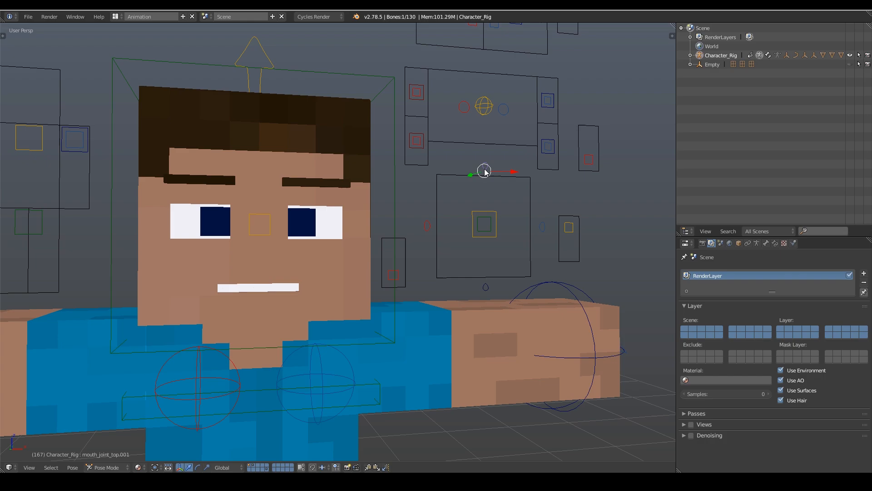
{"action": "mouse_move", "coordinate": [485, 287]}
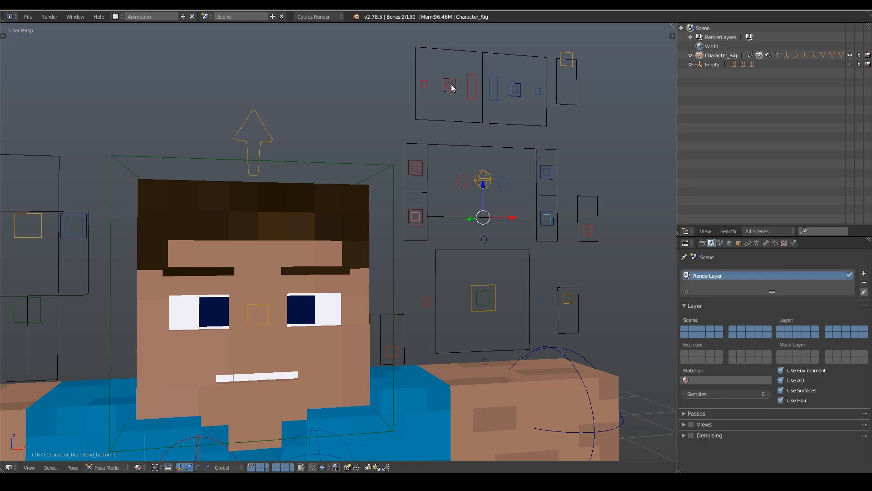
{"action": "left_click", "coordinate": [450, 87]}
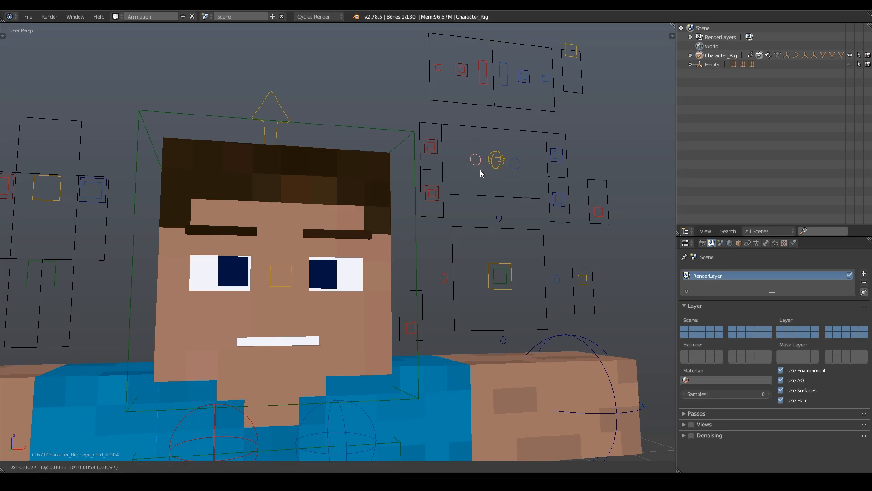
{"action": "left_click", "coordinate": [523, 165]}
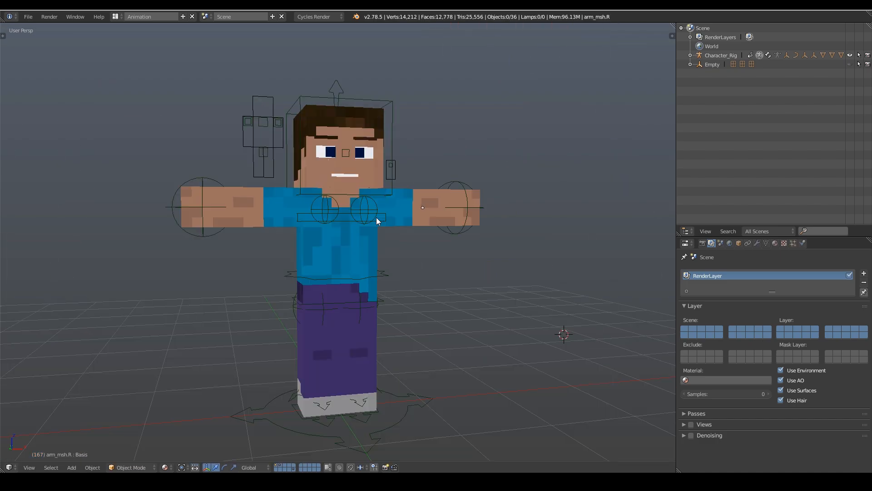
{"action": "mouse_move", "coordinate": [398, 218]}
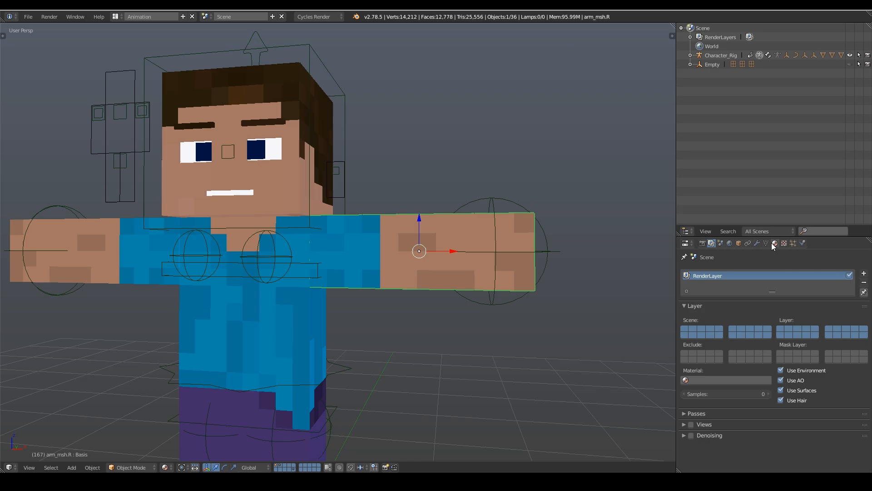
Unlink ZAMinationRigSkin.png in the Texture properties and load AndyBTTF.png instead
{"action": "left_click", "coordinate": [783, 243]}
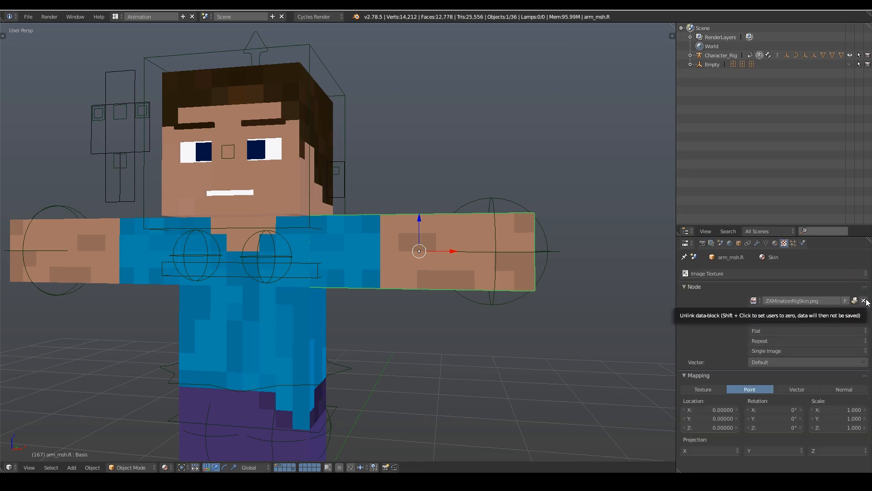
{"action": "left_click", "coordinate": [866, 301]}
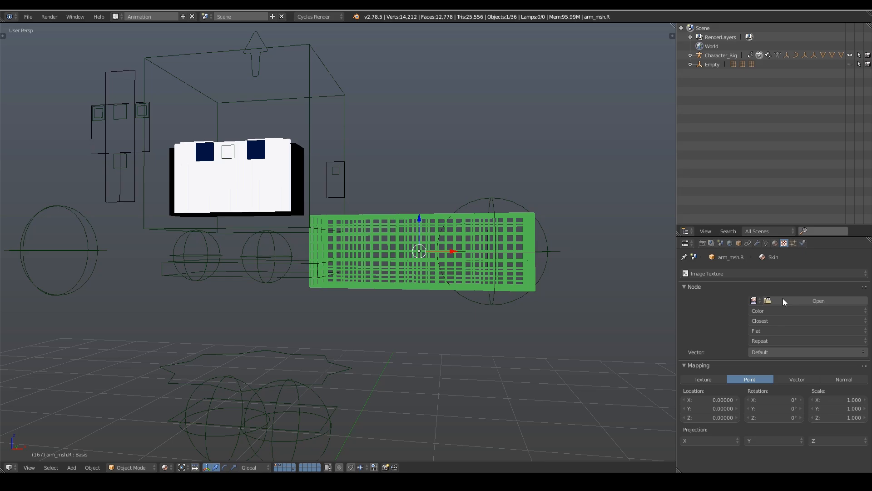
{"action": "left_click", "coordinate": [817, 300]}
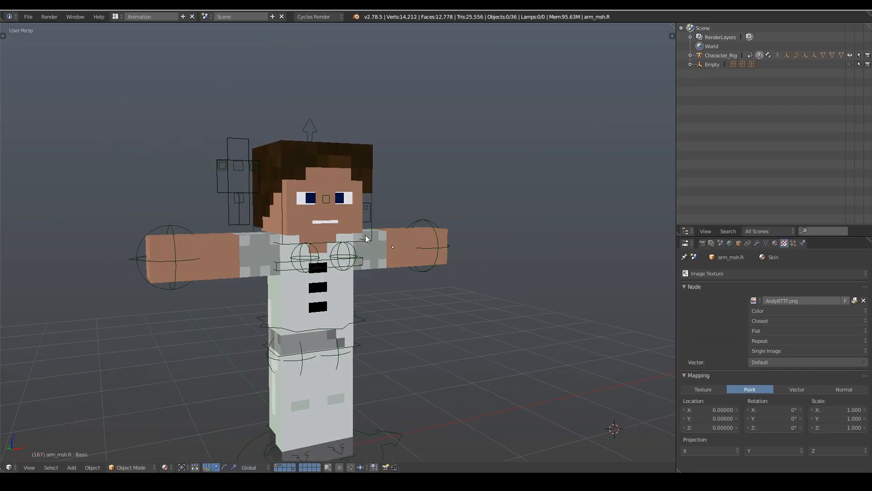
{"action": "scroll", "scroll_direction": "down", "scroll_amount": 3}
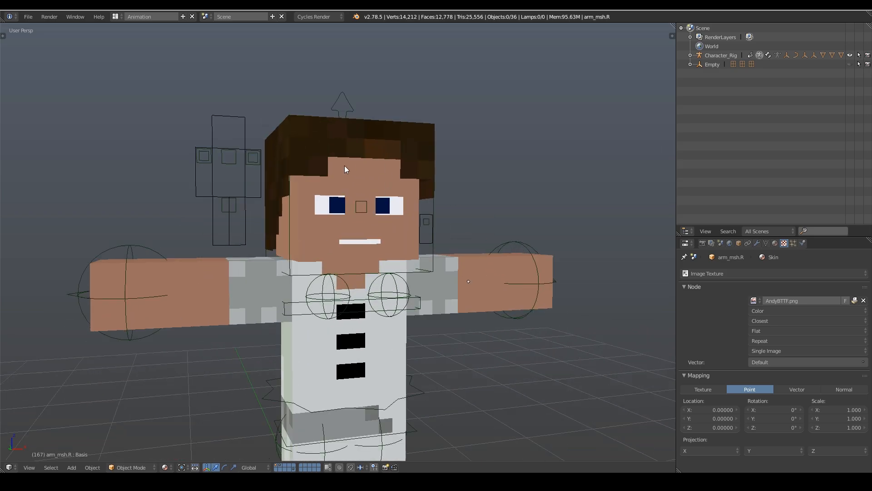
Switch the outliner area to a UV/Image Editor displaying AndyBTTF.png
{"action": "scroll", "scroll_direction": "up", "scroll_amount": 3}
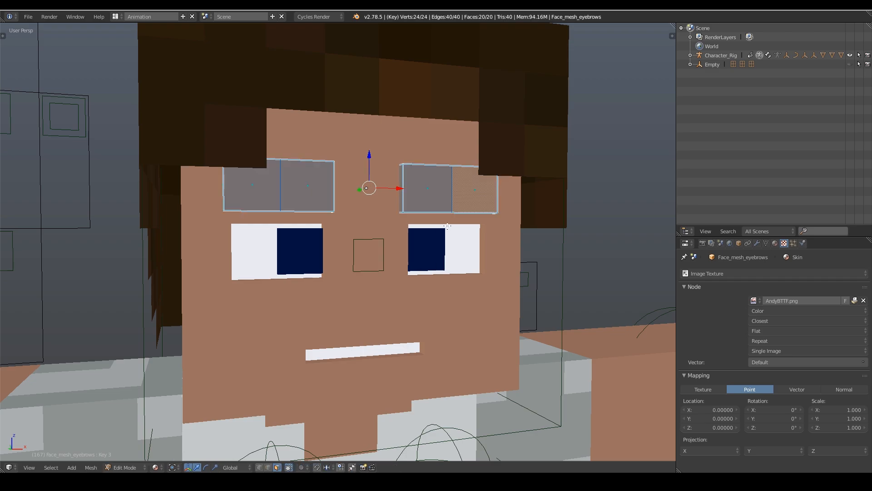
{"action": "mouse_move", "coordinate": [539, 236]}
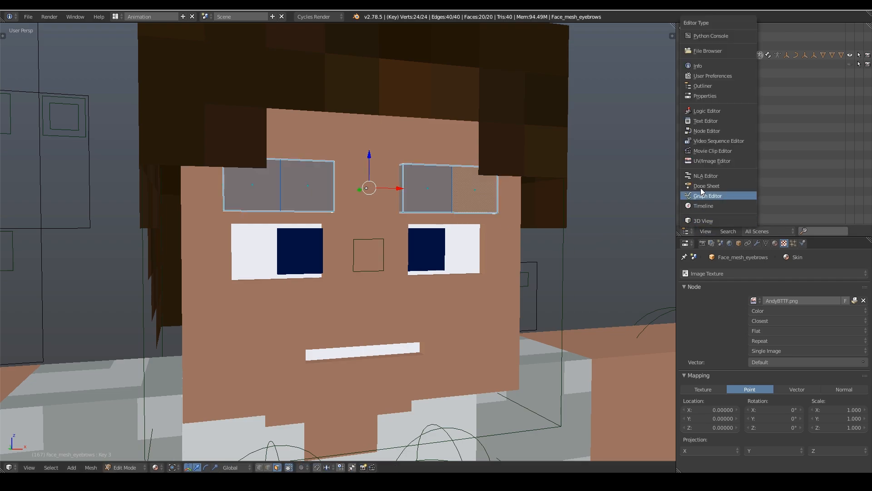
{"action": "mouse_move", "coordinate": [711, 161]}
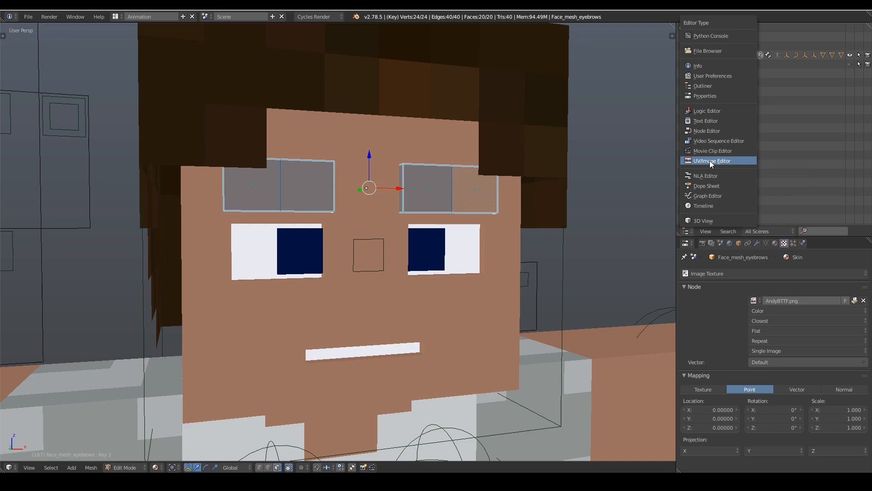
{"action": "left_click", "coordinate": [712, 161]}
{"action": "type", "text": "an"}
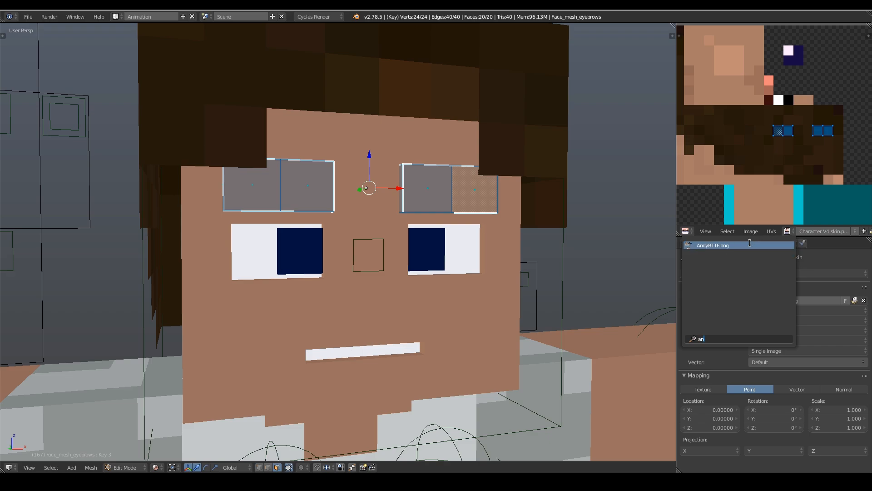
{"action": "left_click", "coordinate": [712, 245]}
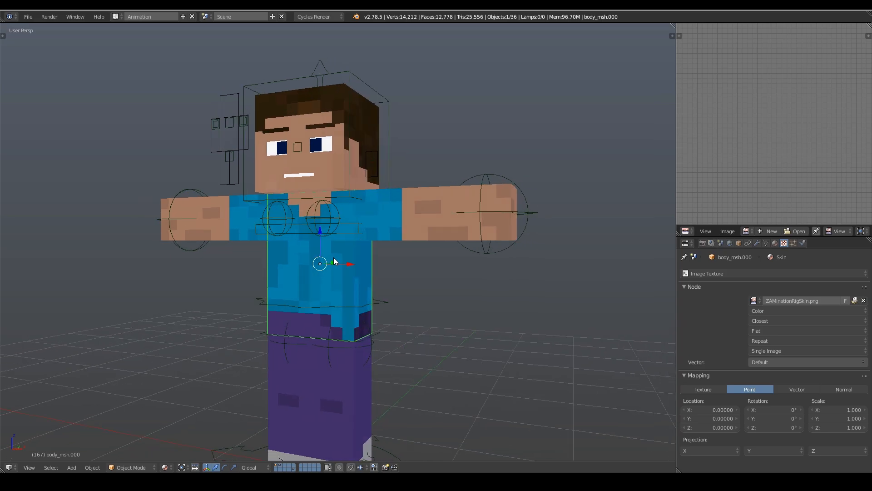
Enter Edit Mode on body_msh.000 to extrude its top faces toward the neck
{"action": "key", "text": "Tab"}
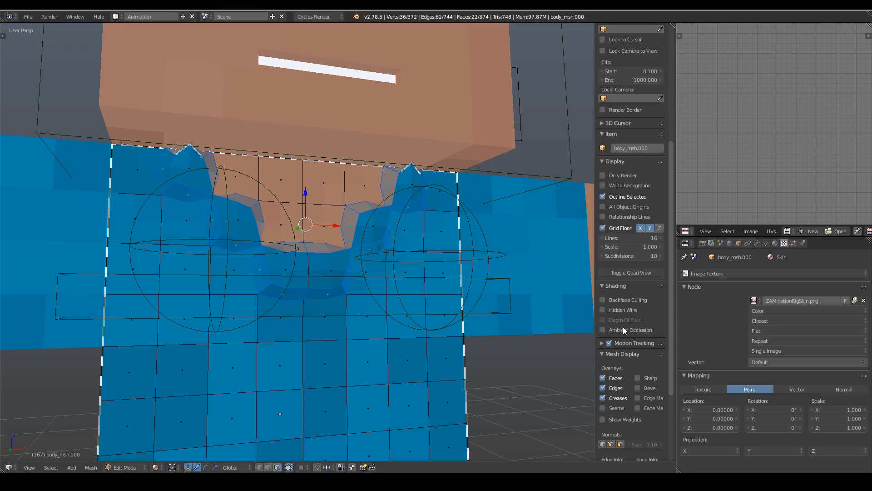
{"action": "scroll", "scroll_direction": "up", "scroll_amount": 3}
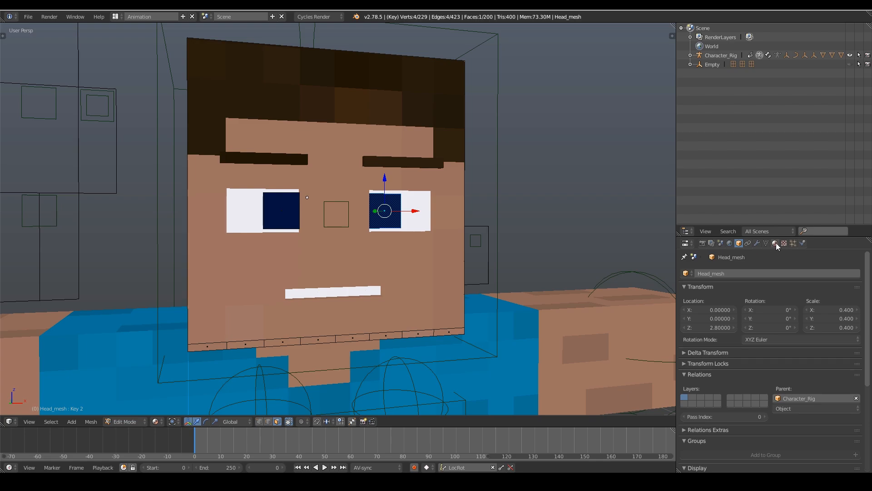
Set the EyeColor material's Surface Color to dark green
{"action": "left_click", "coordinate": [784, 243]}
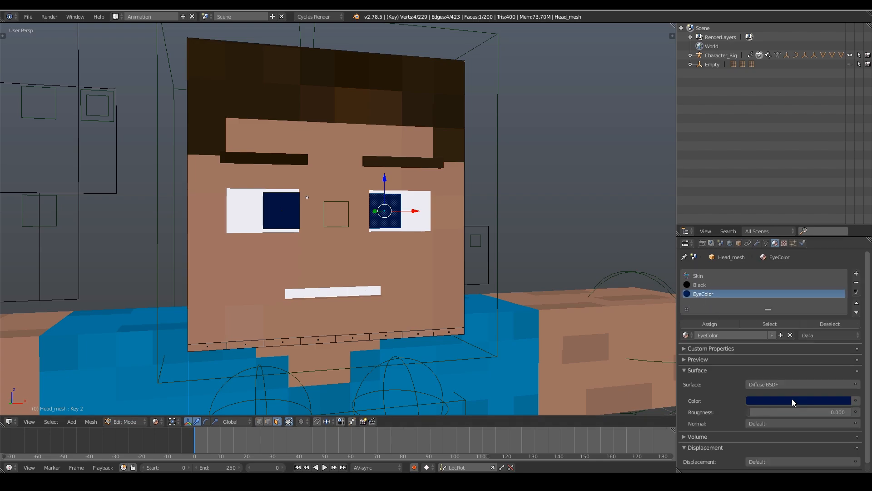
{"action": "left_click", "coordinate": [798, 400]}
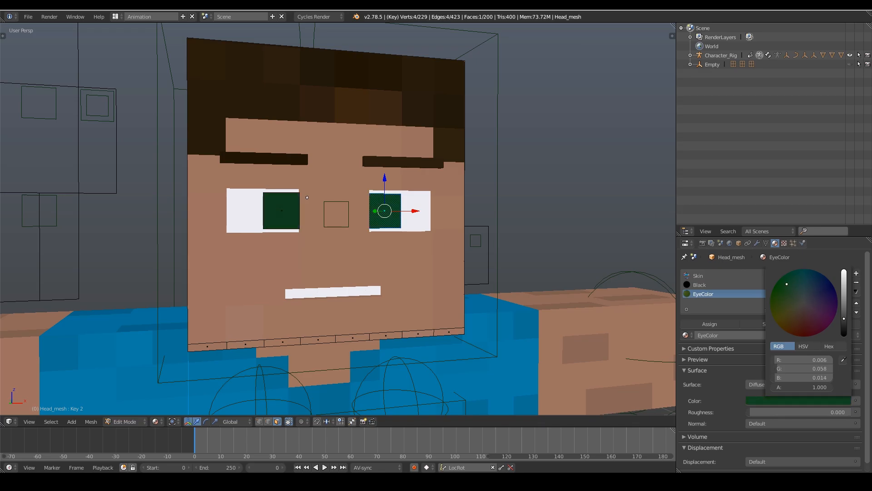
{"action": "left_click", "coordinate": [124, 421]}
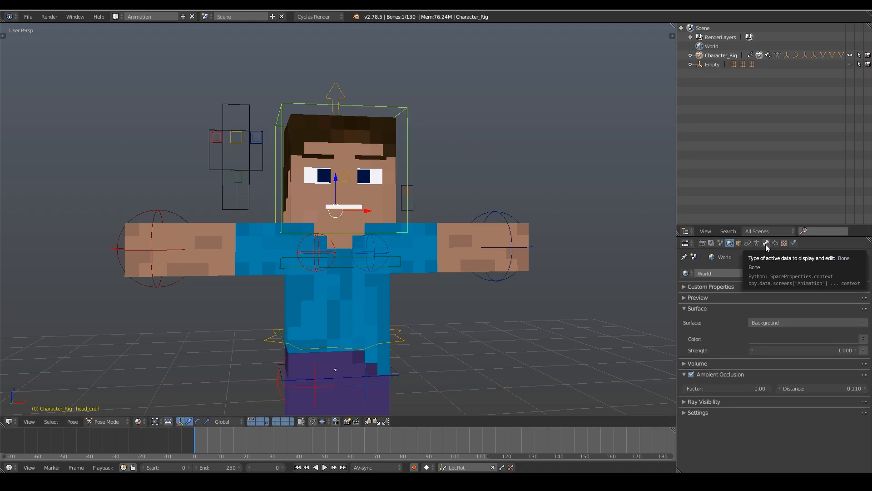
Uncheck Inherit Rotation on head_cntrl, then tilt chest_ctrl to test it
{"action": "left_click", "coordinate": [766, 243]}
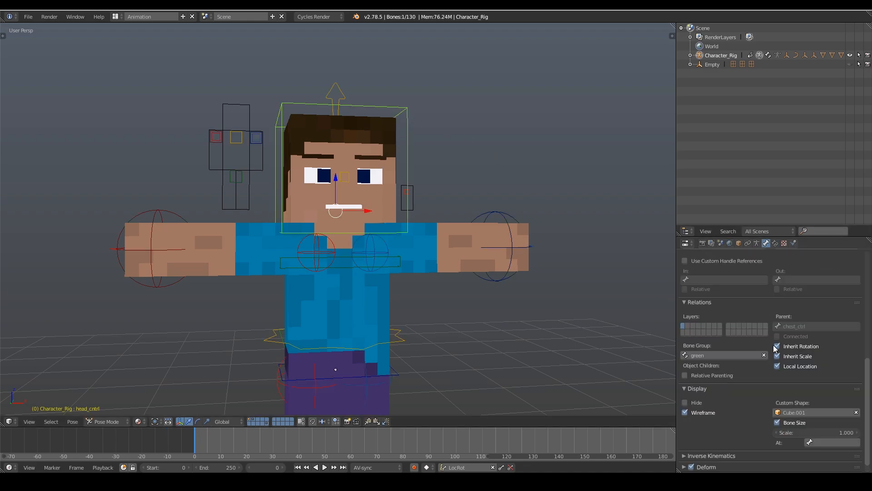
{"action": "left_click", "coordinate": [335, 264]}
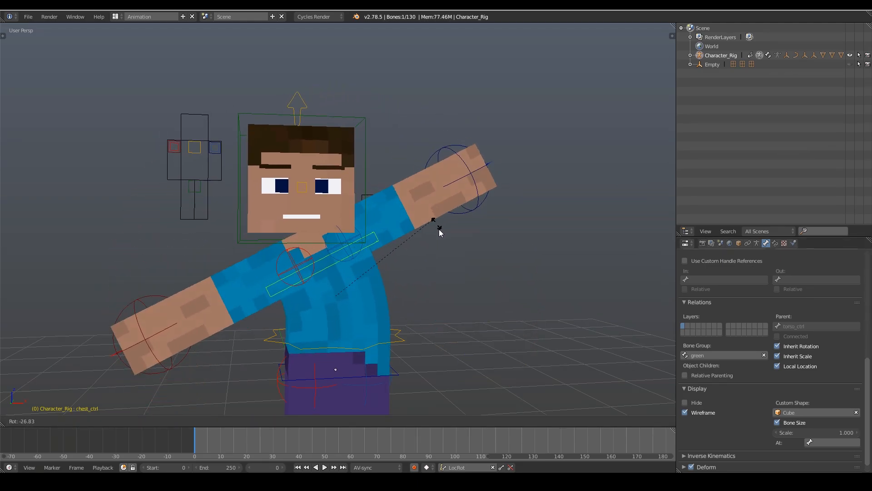
{"action": "left_click", "coordinate": [286, 191]}
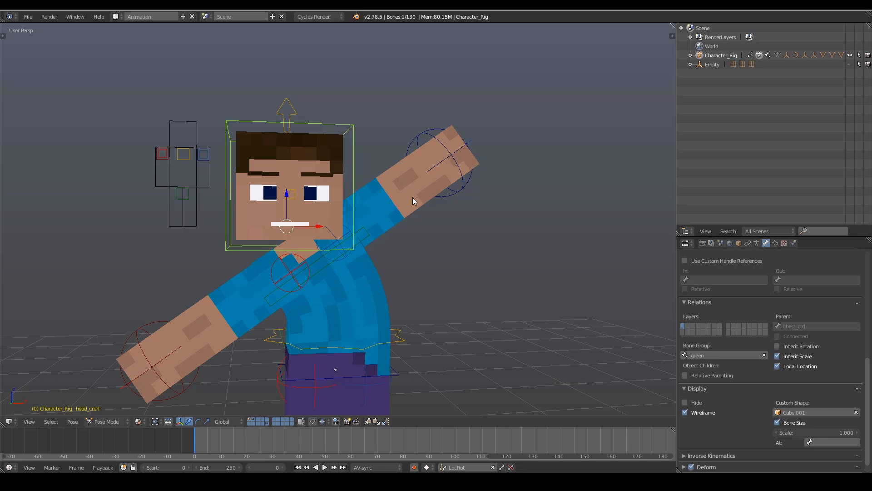